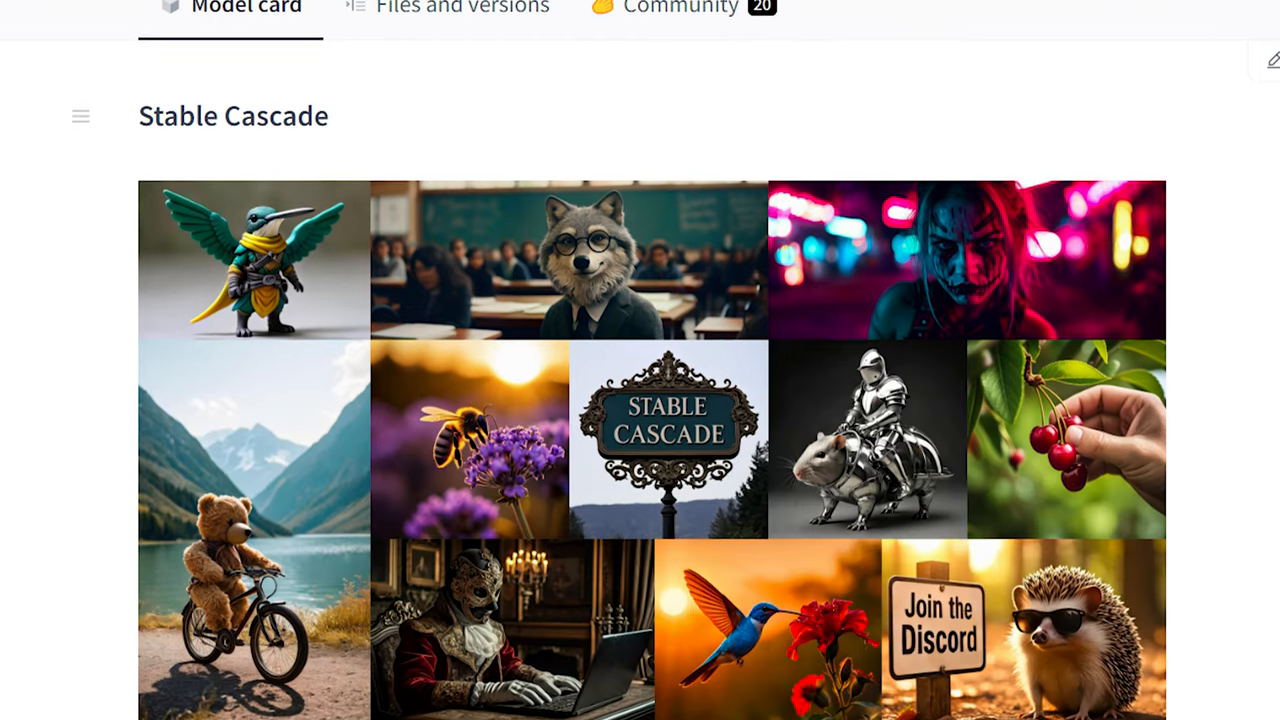
Copy the ComfyUI-DiffusersStableCascade repository URL from the browser address bar
scroll(down, 3)
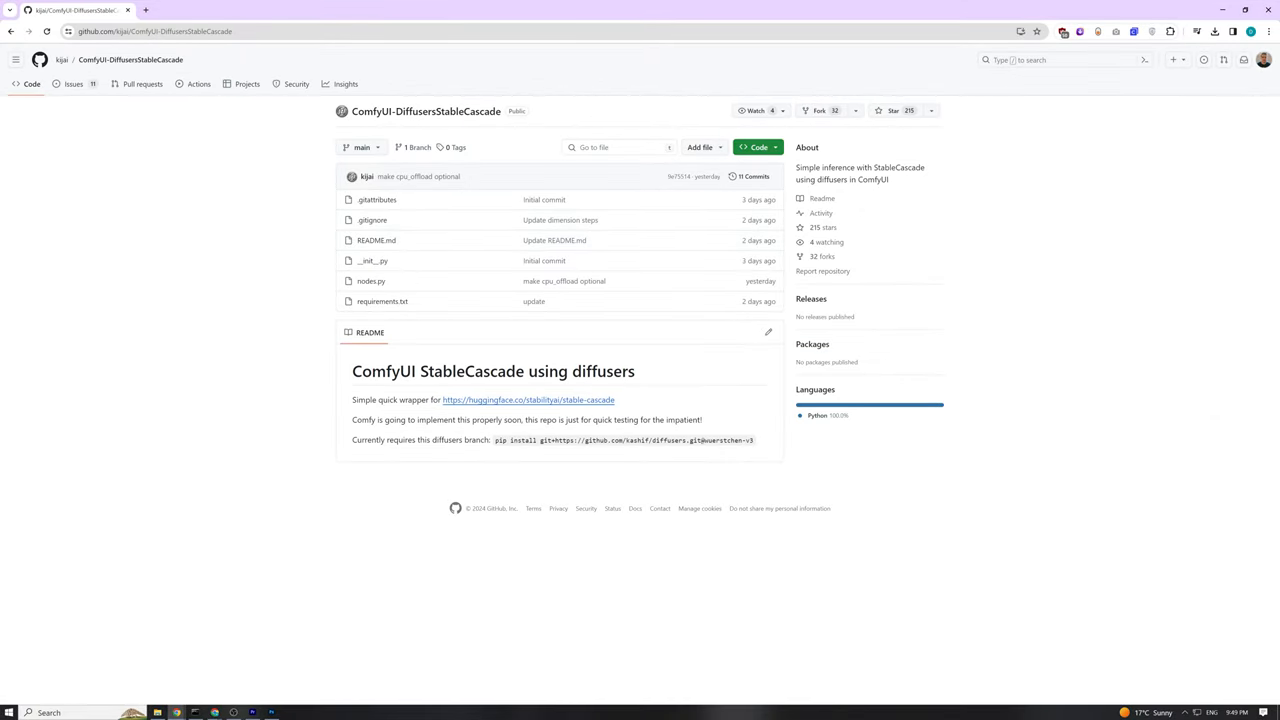
click(156, 32)
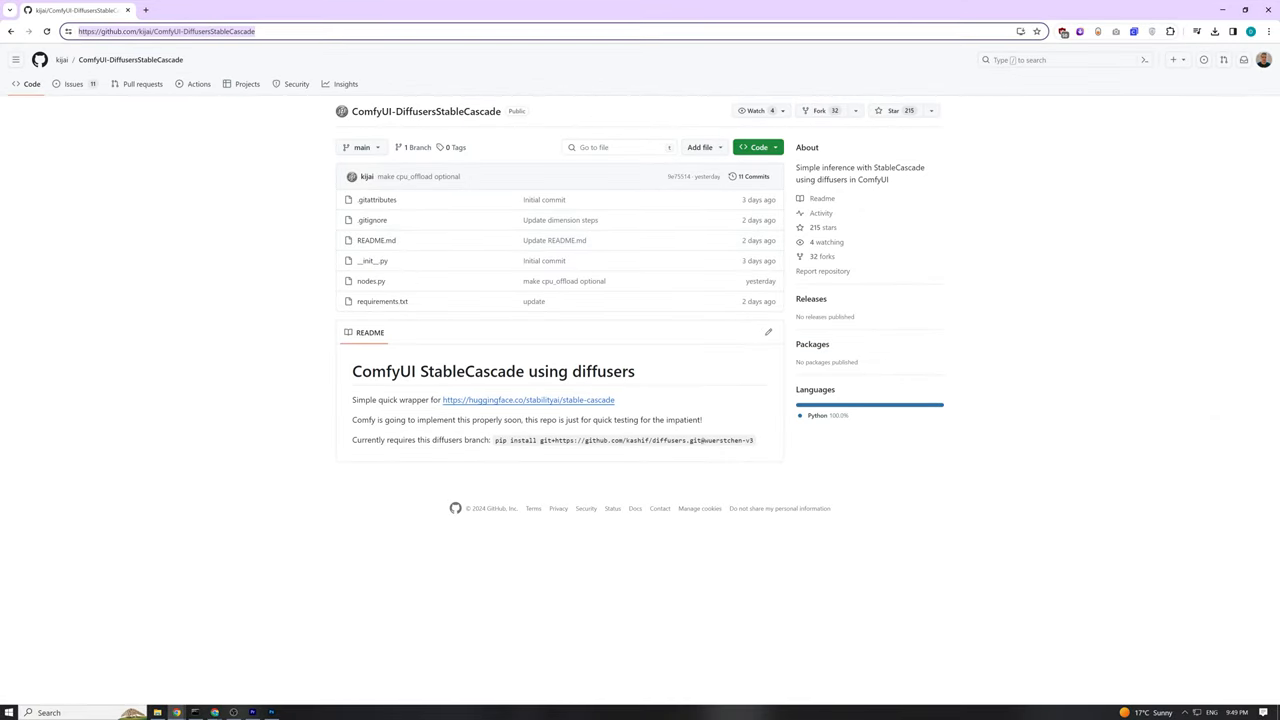
right_click(164, 32)
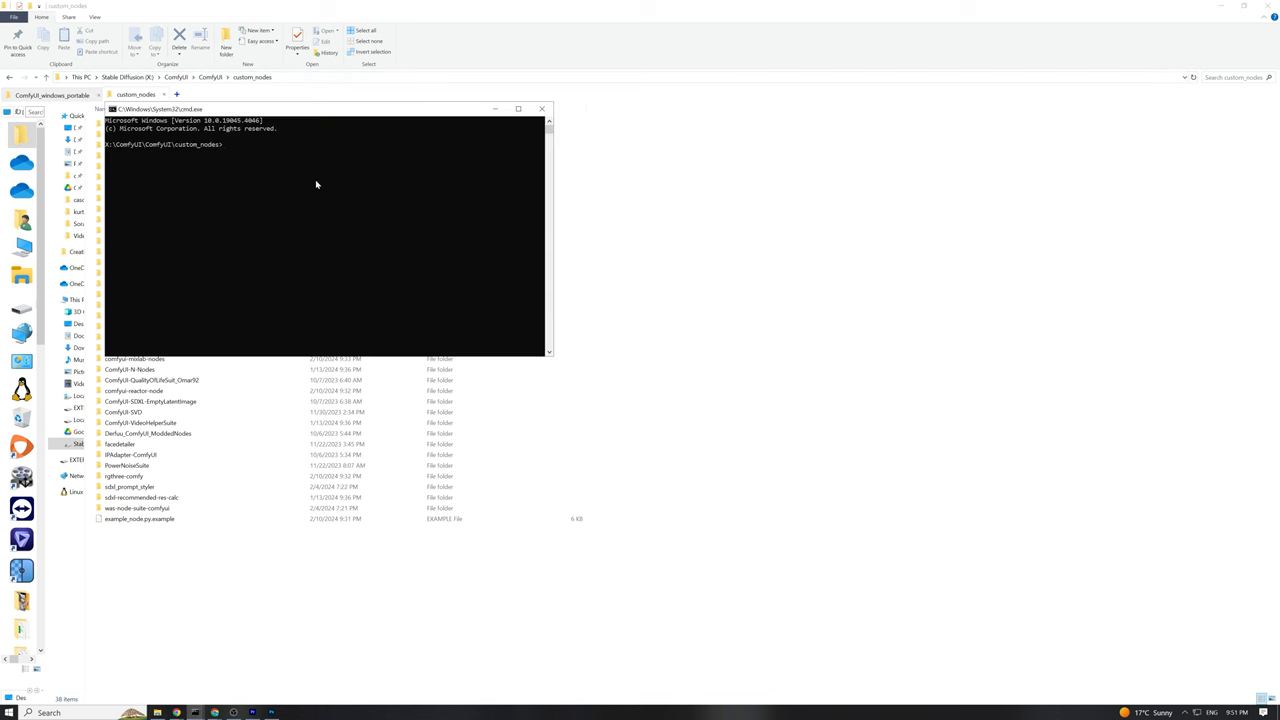
text(git clone)
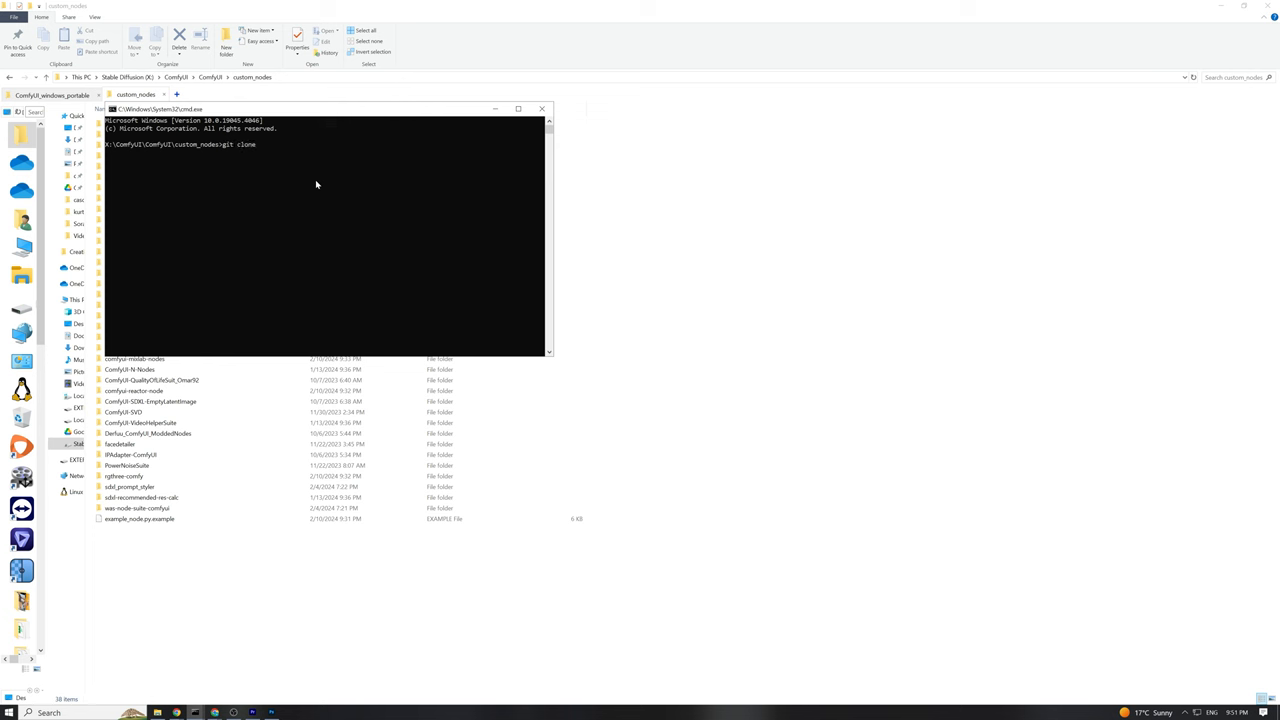
text(https://github.com/kijai/ComfyUI-DiffusersStableCascade)
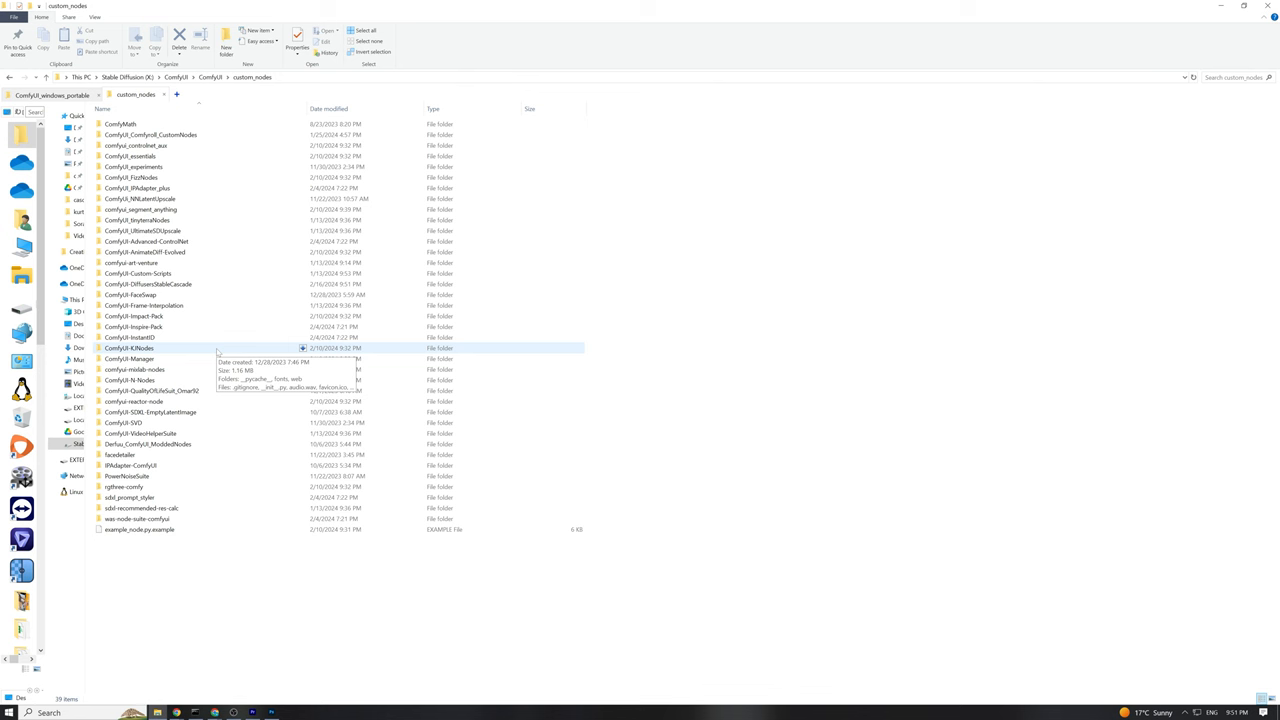
Enter the cloned ComfyUI-DiffusersStableCascade folder and copy the path of its requirements.txt
click(148, 284)
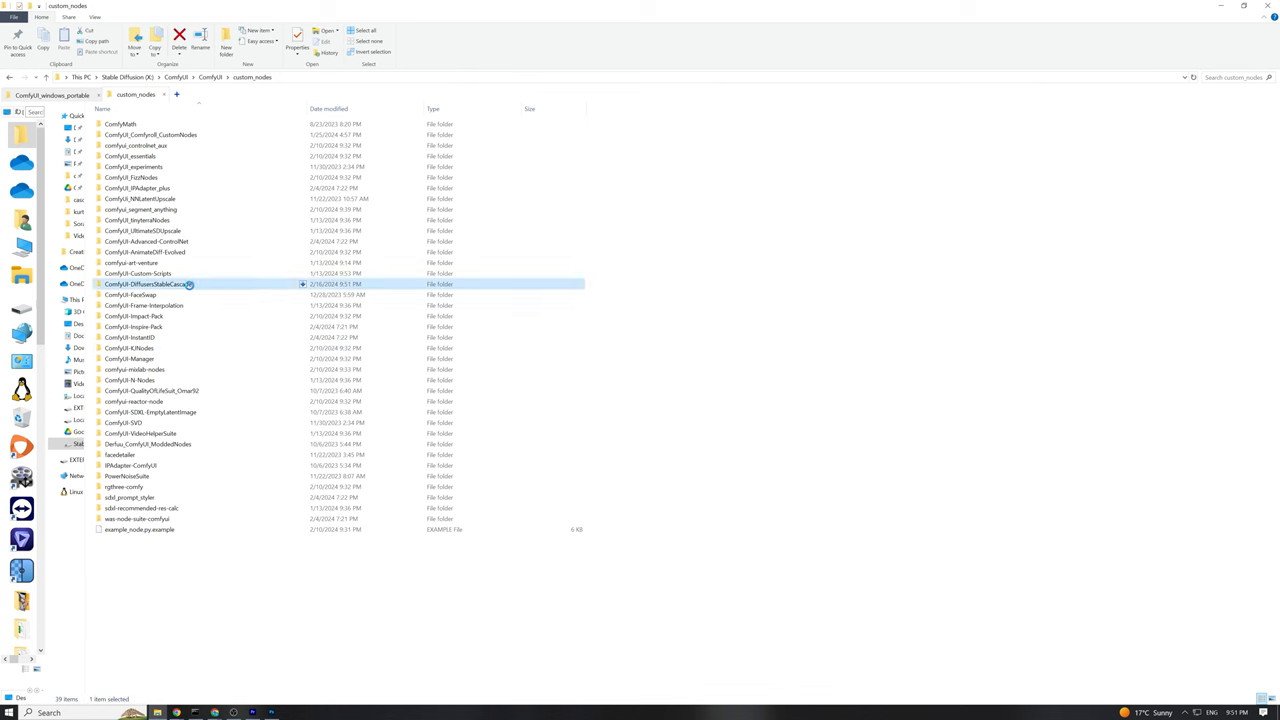
double_click(148, 284)
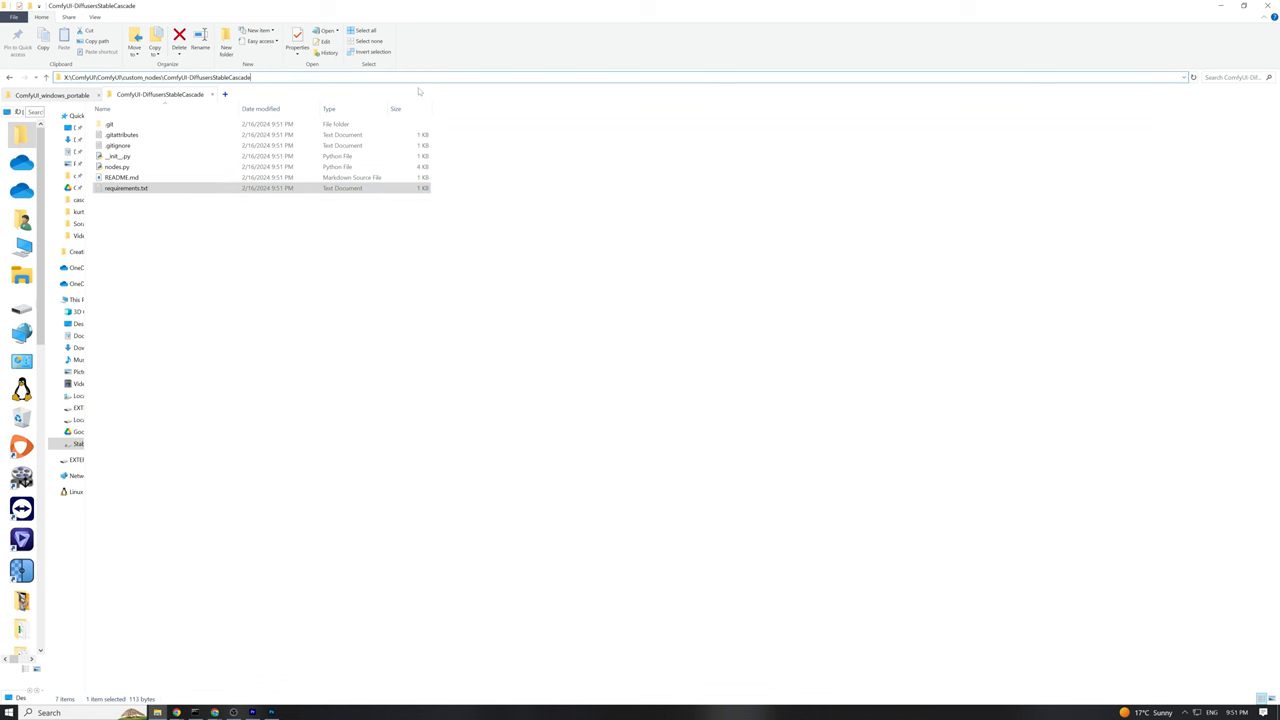
right_click(180, 76)
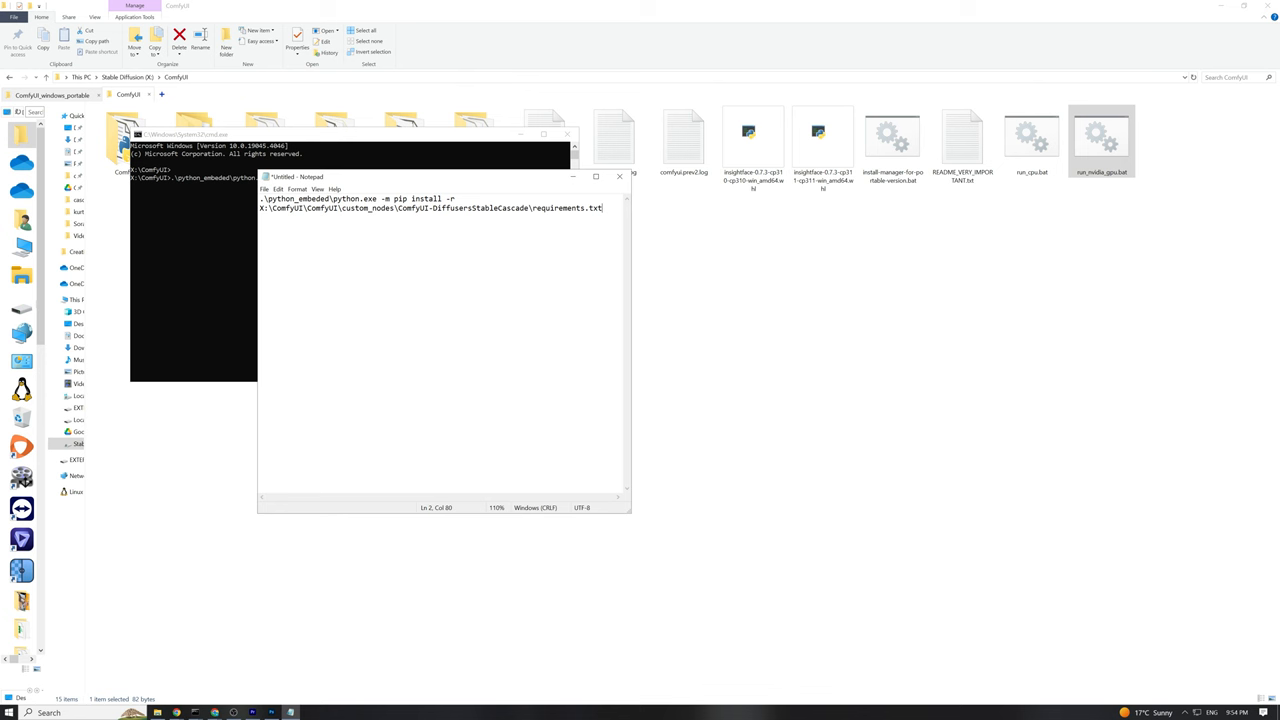
Run the embedded-Python pip install -r requirements.txt command, then discard the scratch notepad
right_click(430, 208)
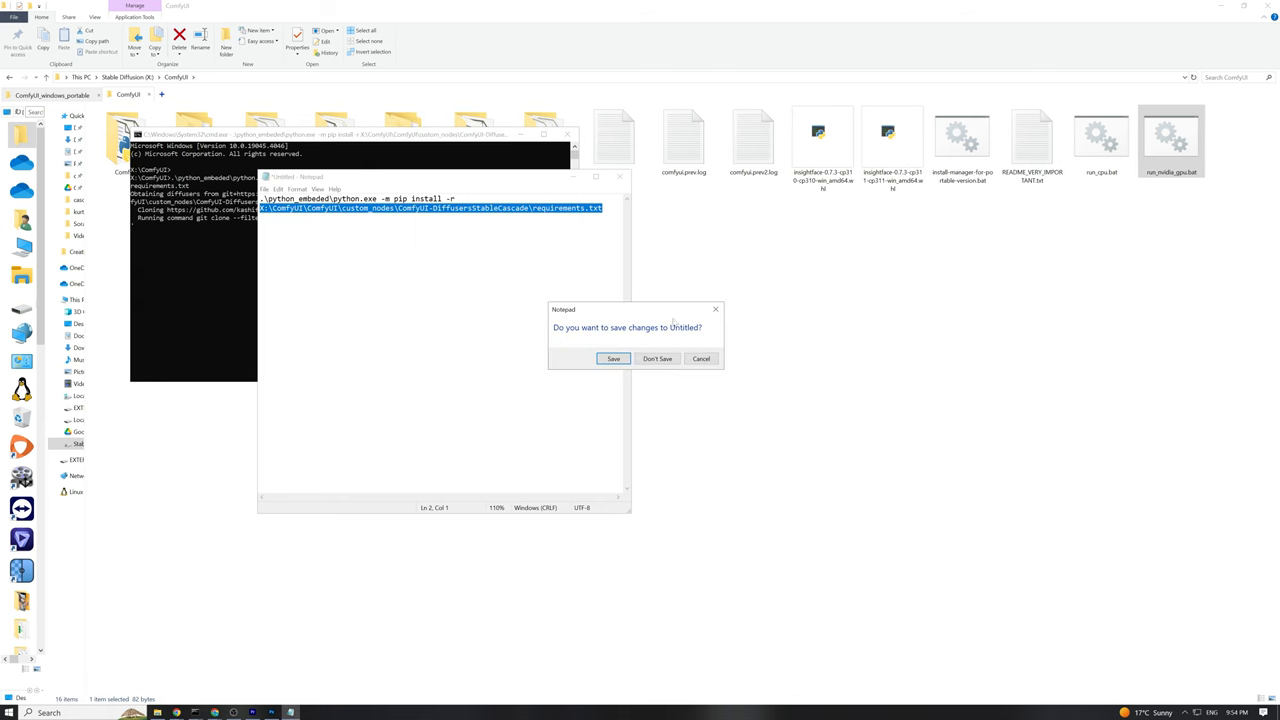
click(656, 358)
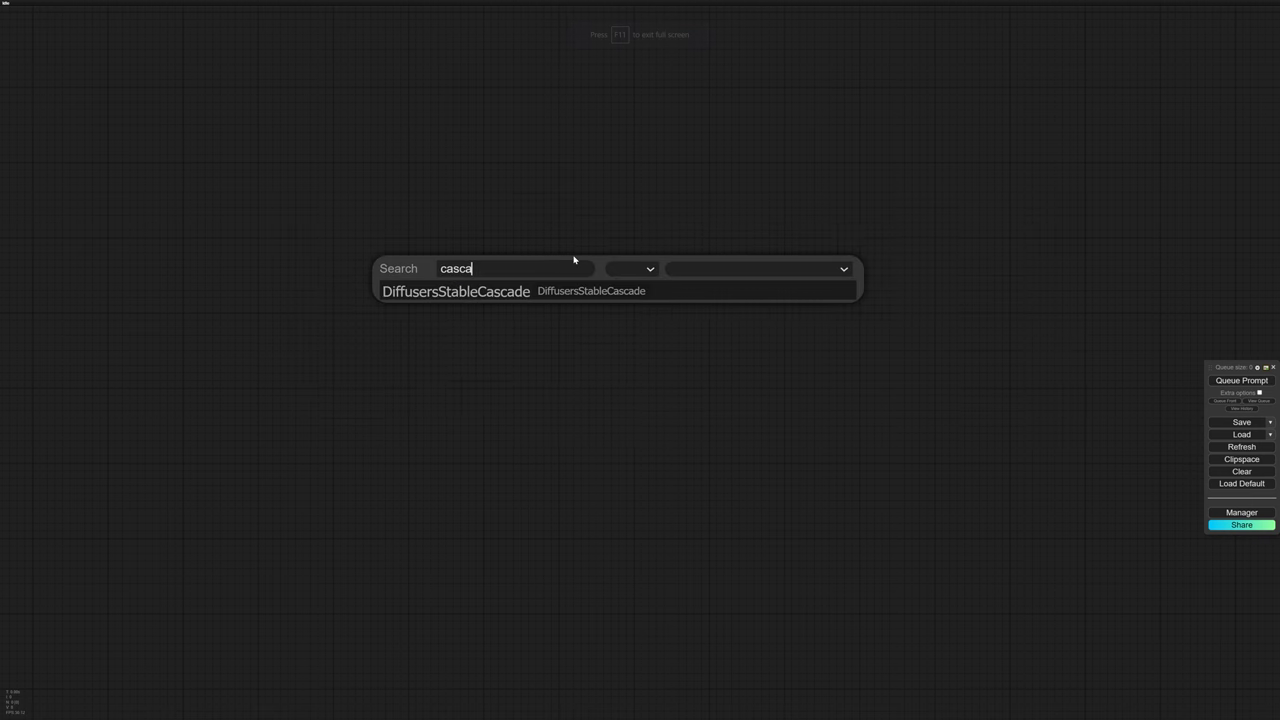
Wire DiffusersStableCascade into Preview Image with a prompt and model_cpu_offload on, then queue it
click(456, 292)
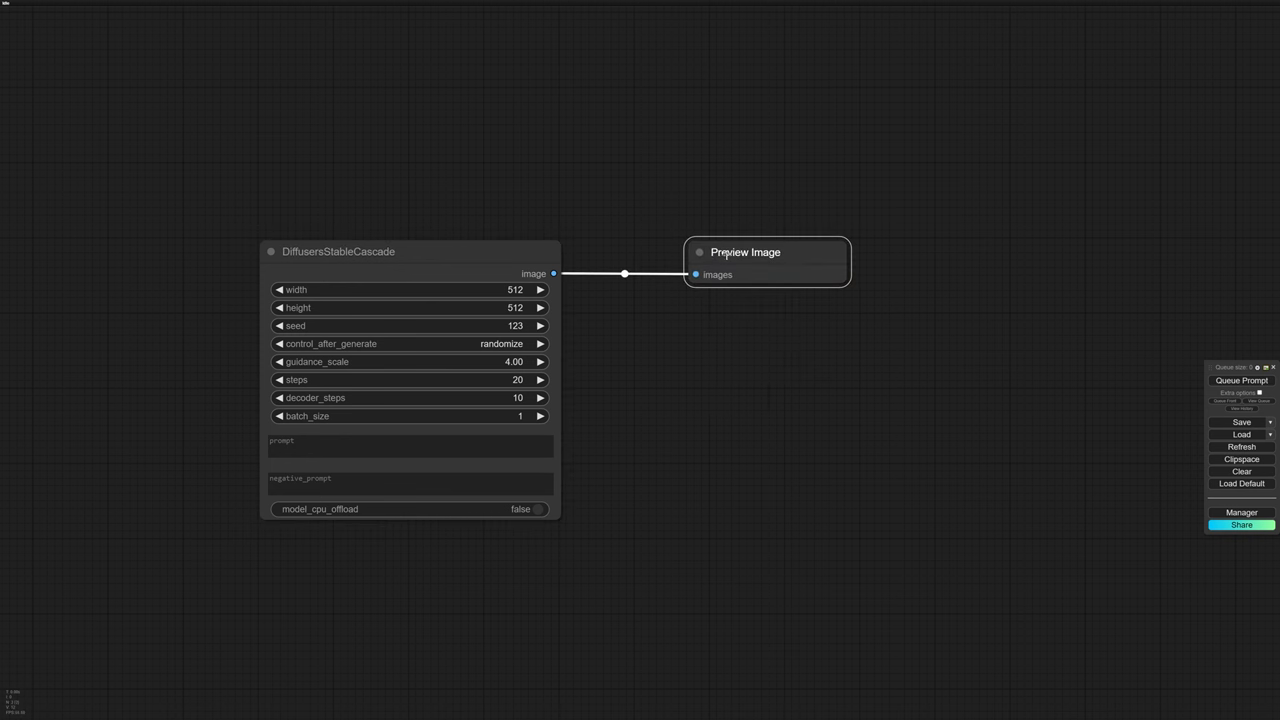
click(410, 444)
text(a blond girl 24yo wearing a tshirt and holding a sign saying "i love you")
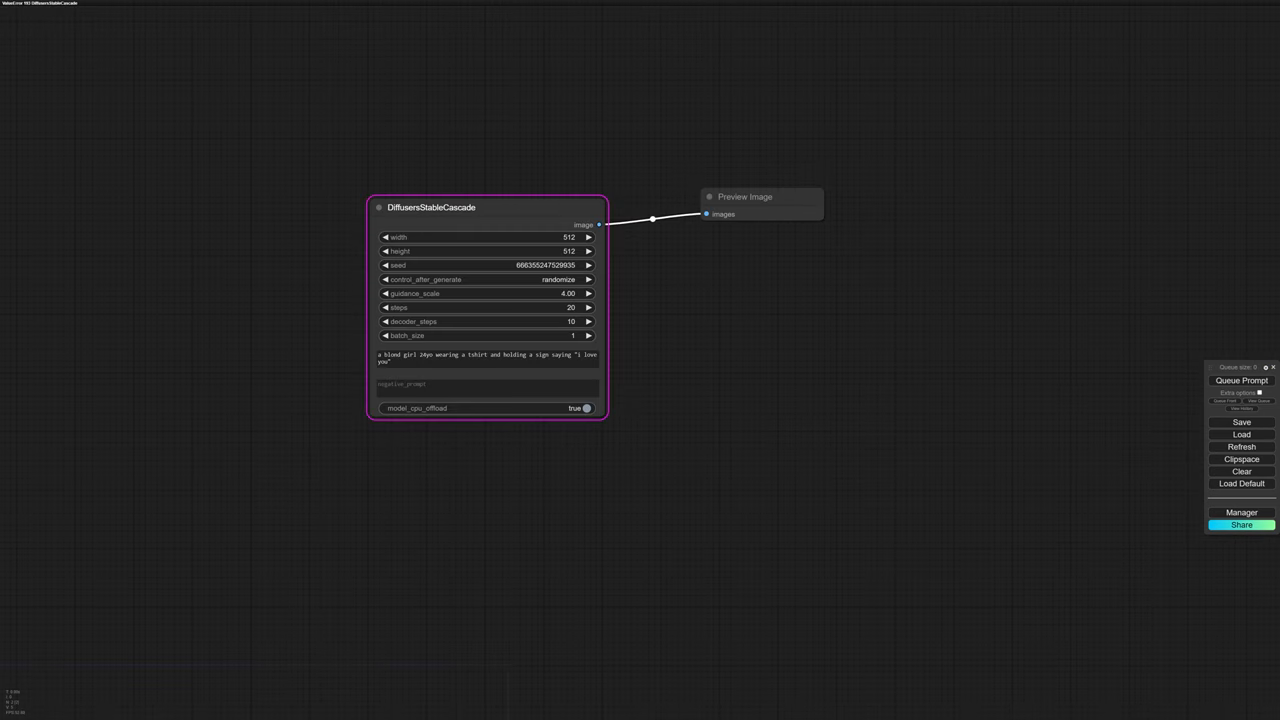
click(488, 356)
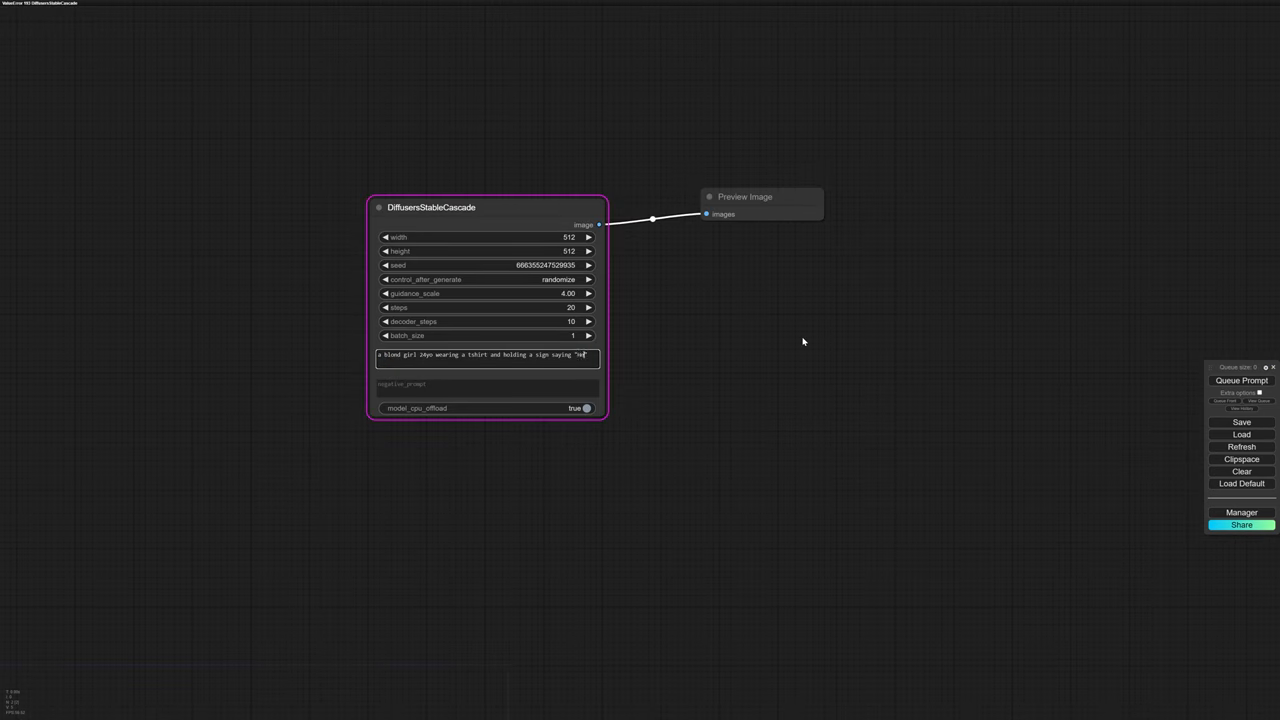
click(1240, 380)
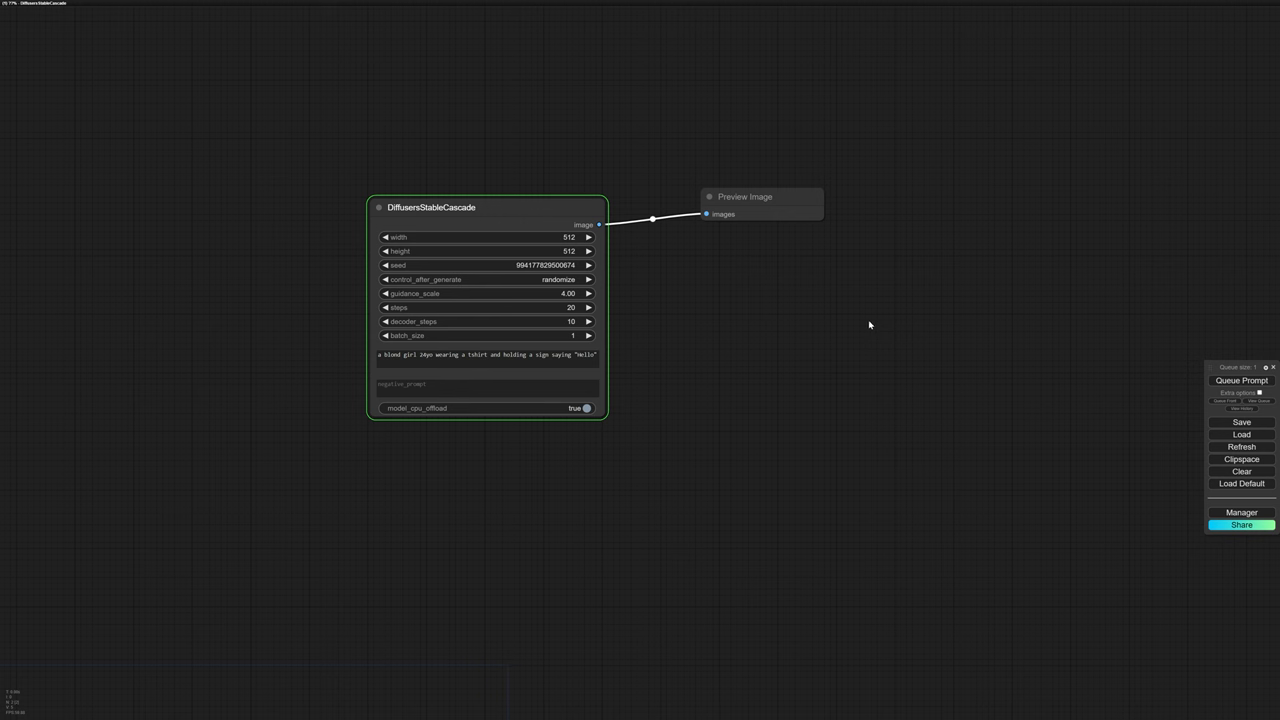
click(1240, 380)
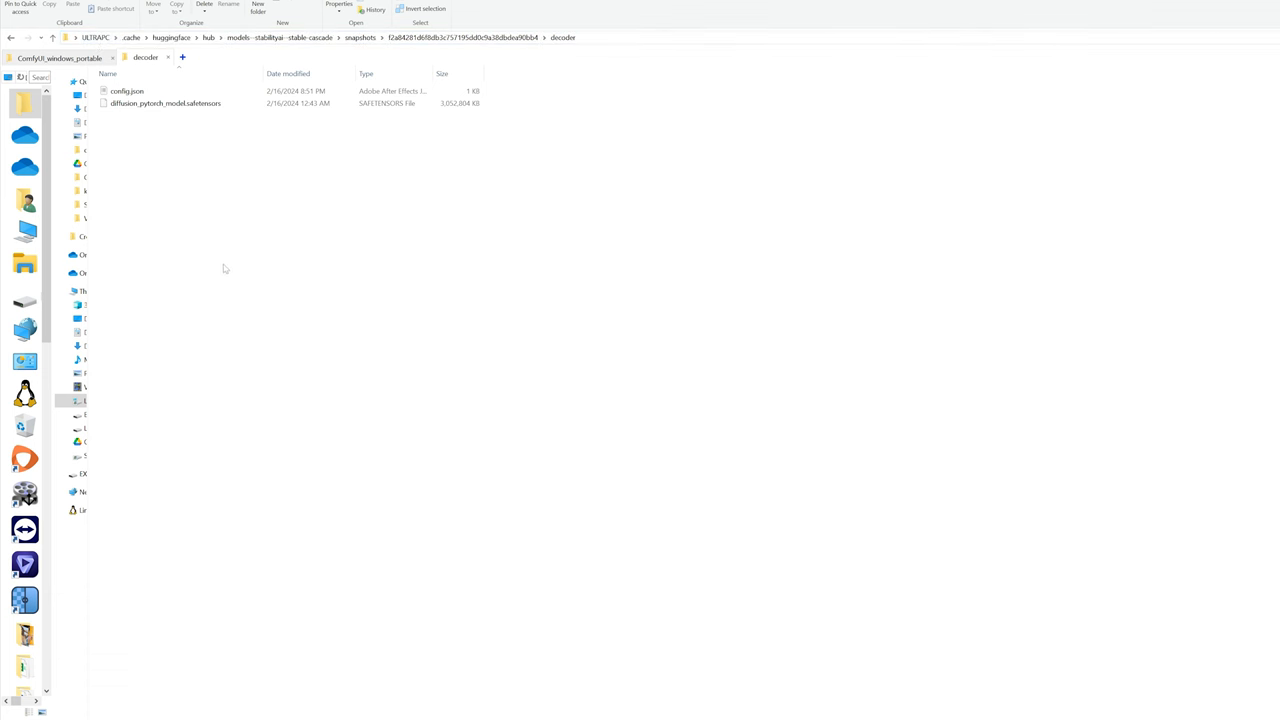
Edit the cached decoder config.json in Notepad++, renaming the "c_in" key to "in_channels"
click(128, 92)
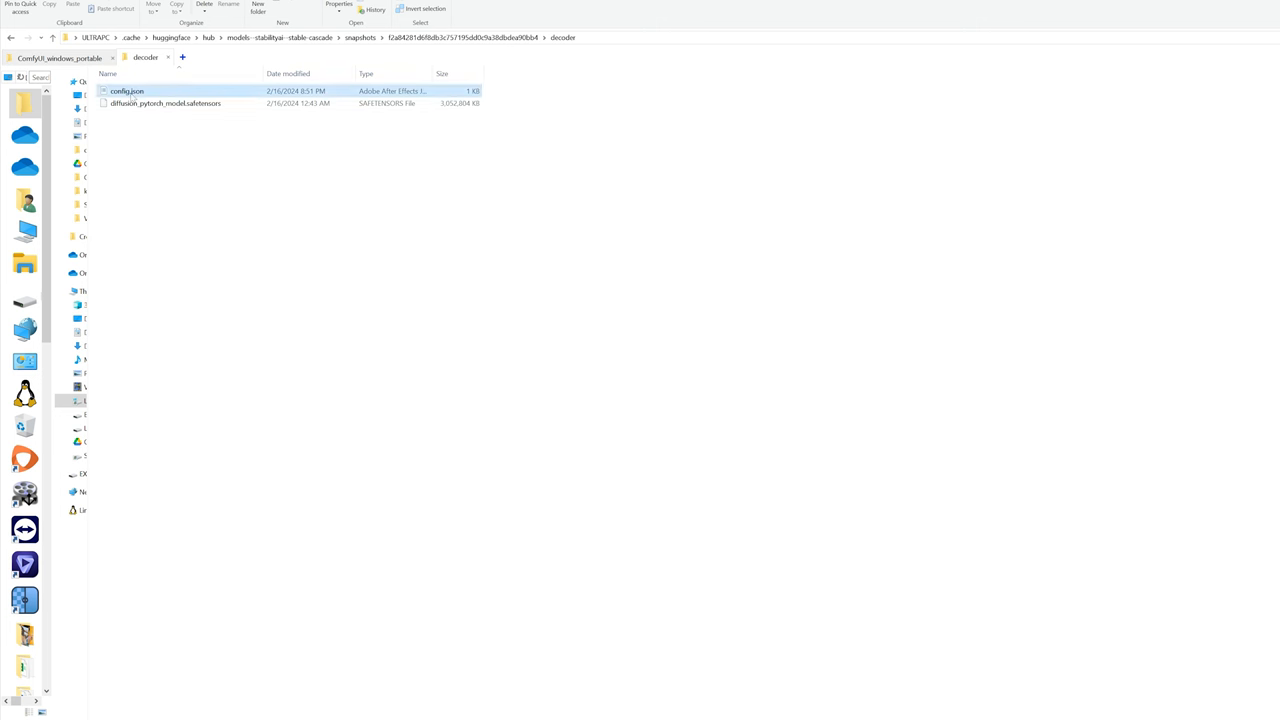
right_click(128, 92)
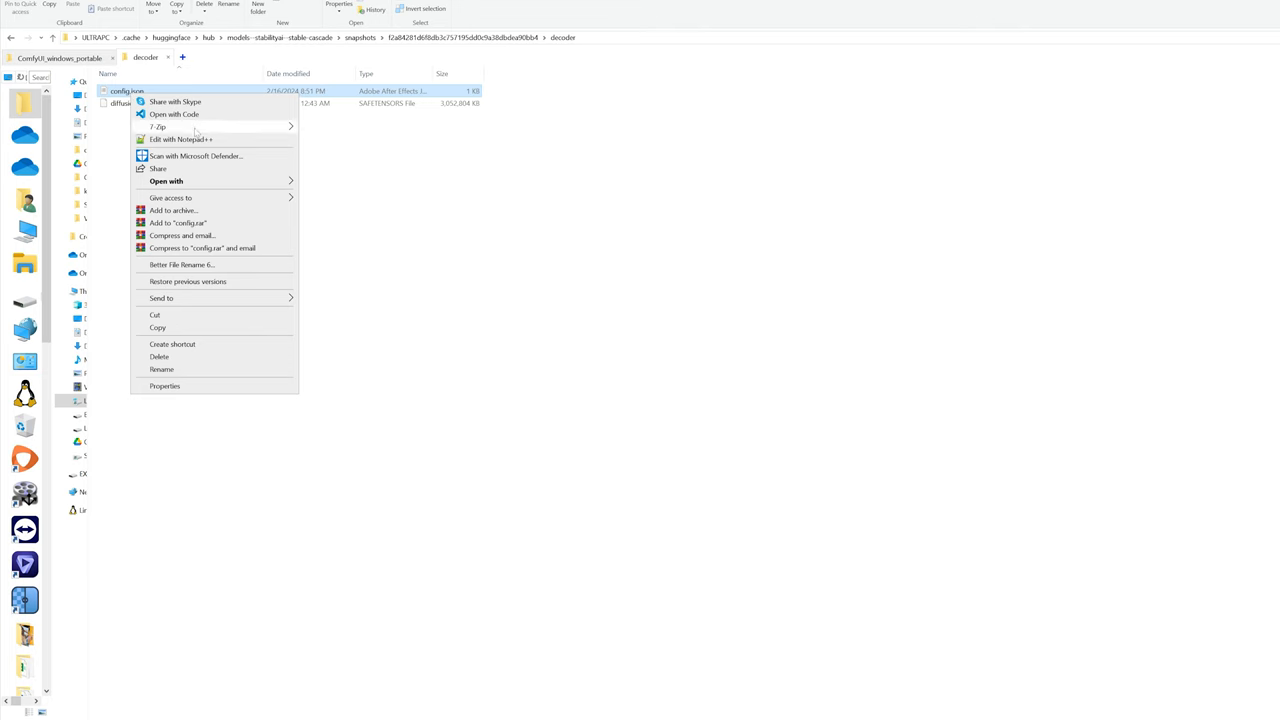
click(180, 140)
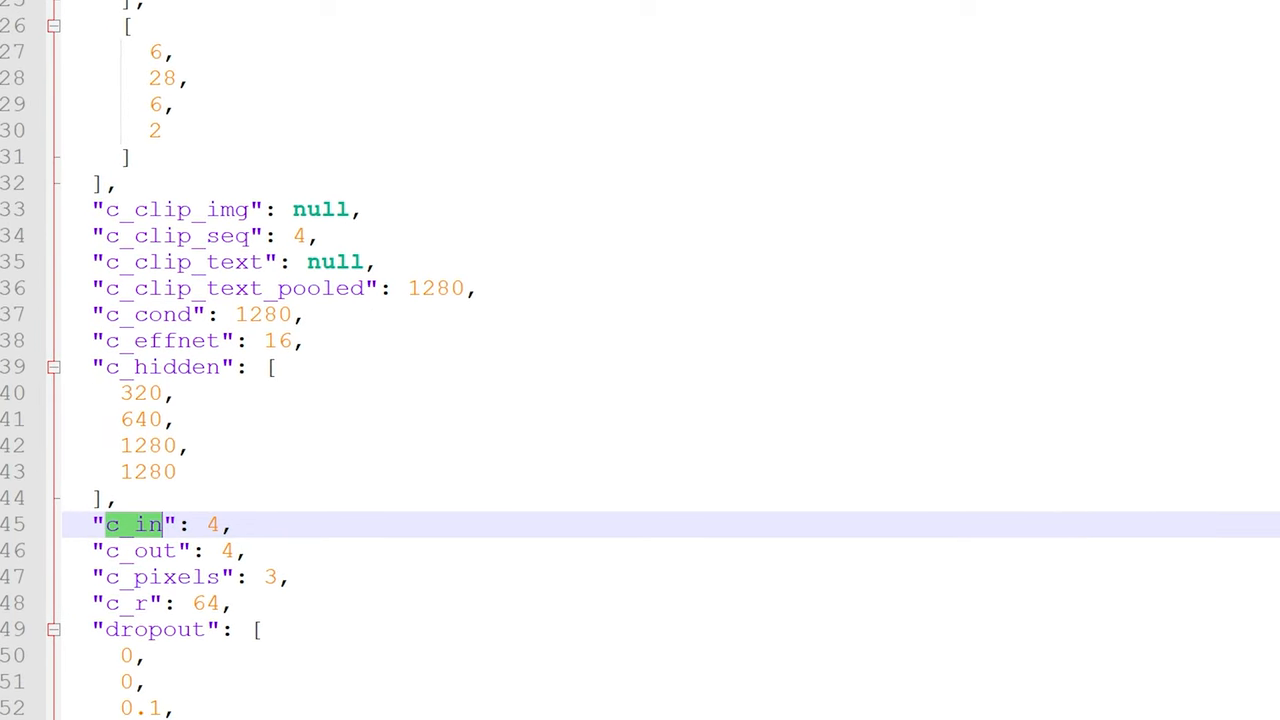
text(in_channels)
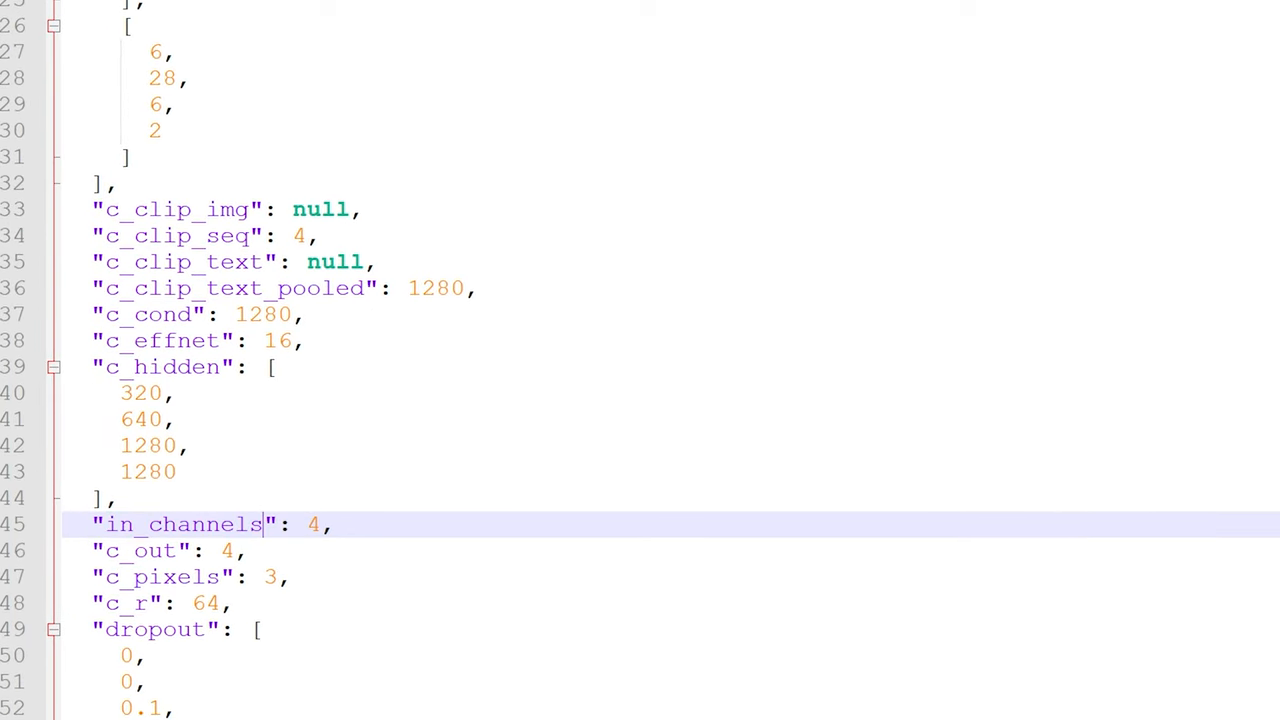